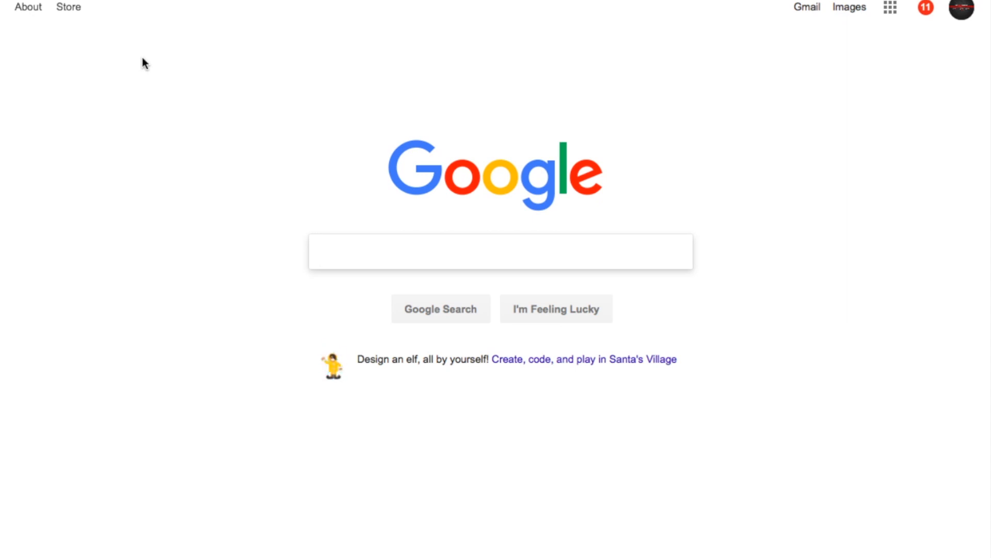
Search Google for 'android file transfer'.
text(android file transfer)
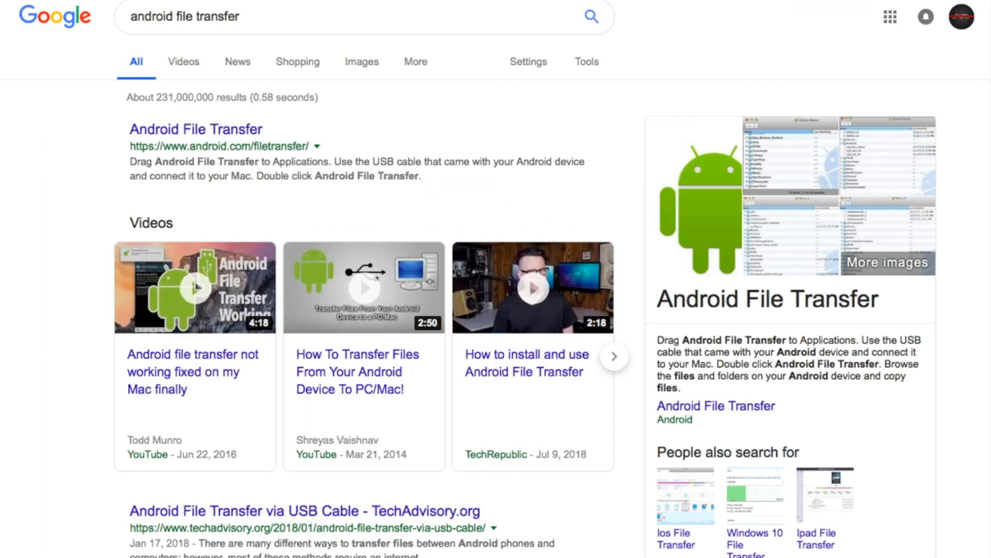
mouse_move(269, 59)
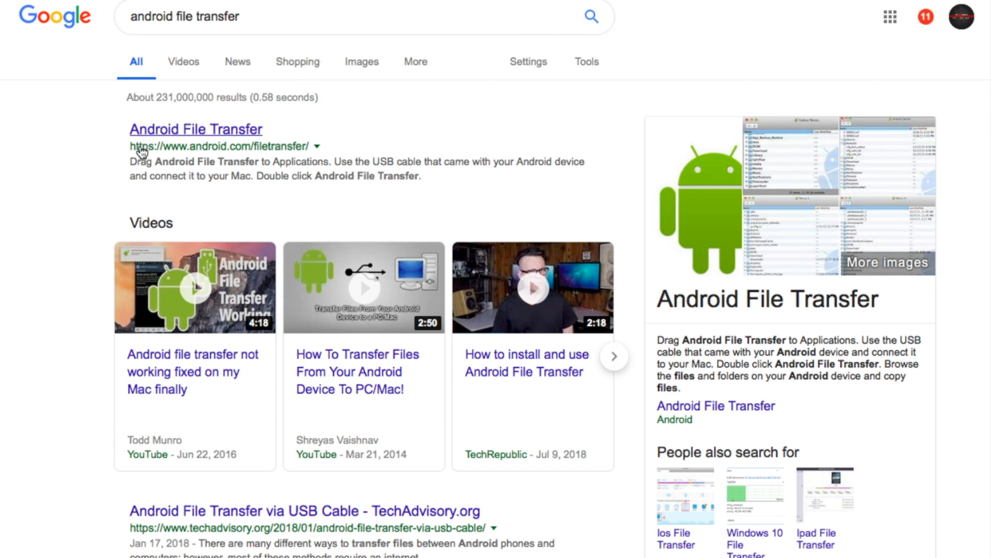
mouse_move(159, 156)
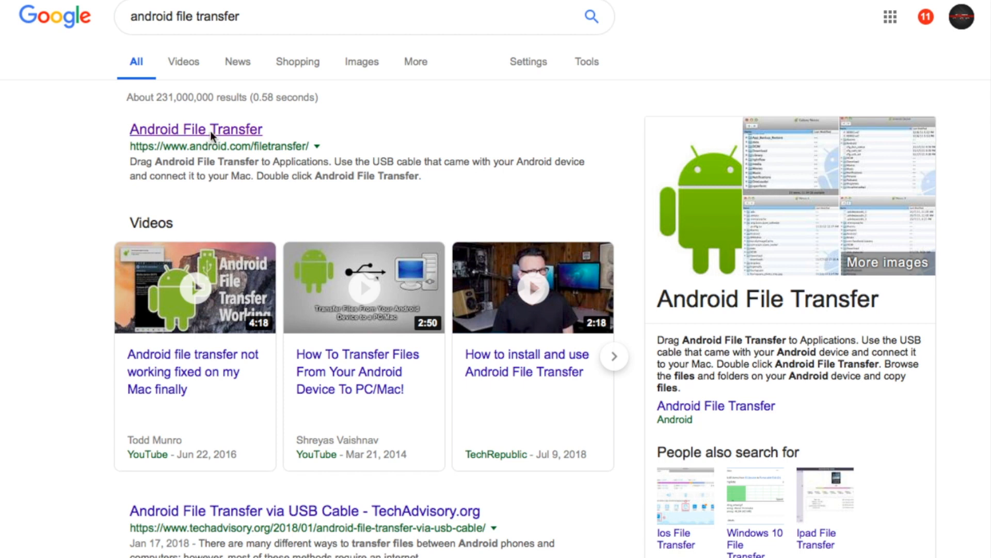
Open the android.com/filetransfer page and scroll through its How to use it steps.
click(209, 129)
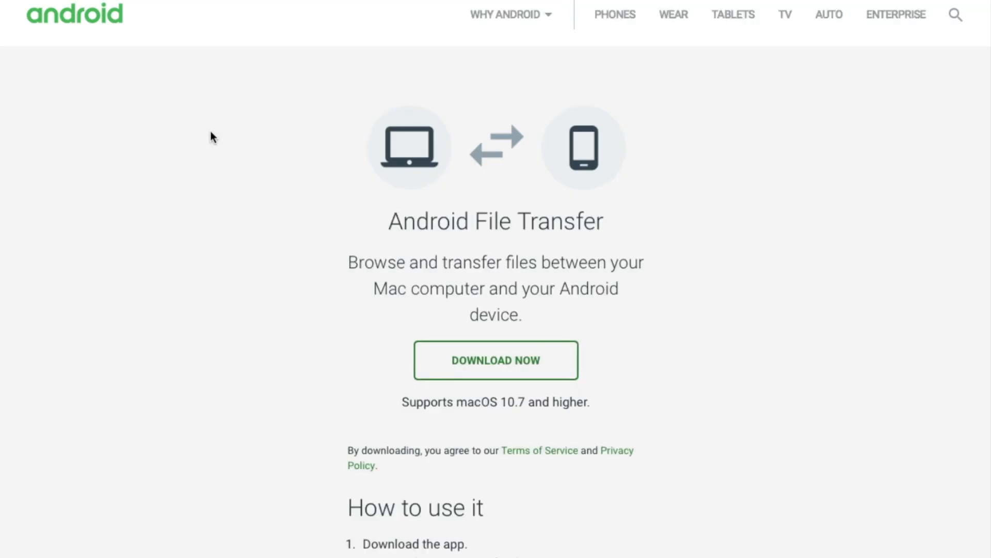
mouse_move(403, 349)
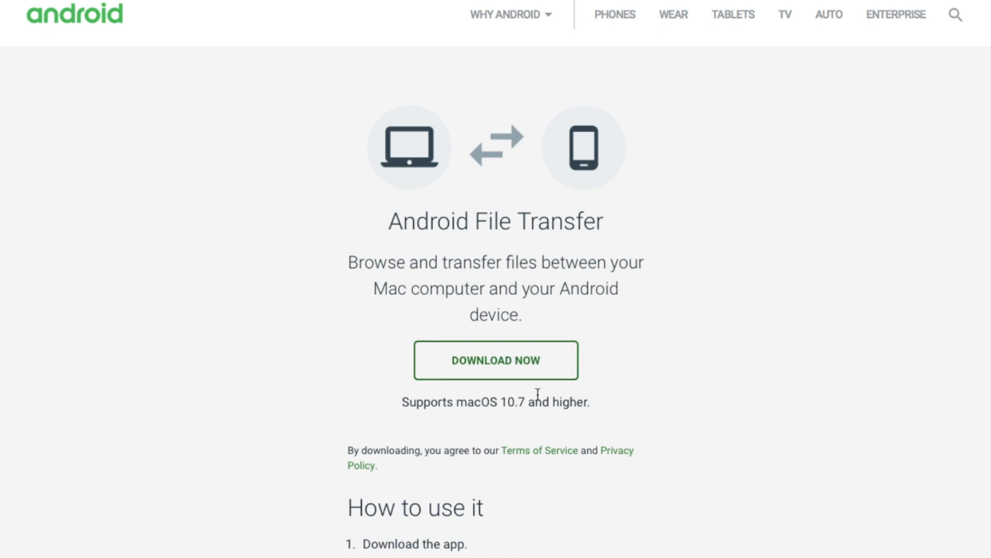
mouse_move(420, 429)
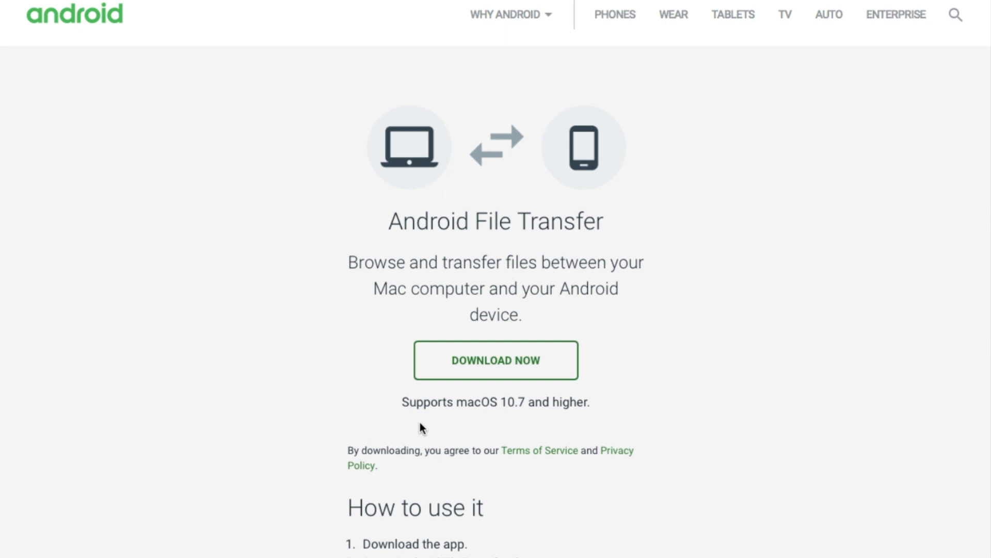
mouse_move(494, 425)
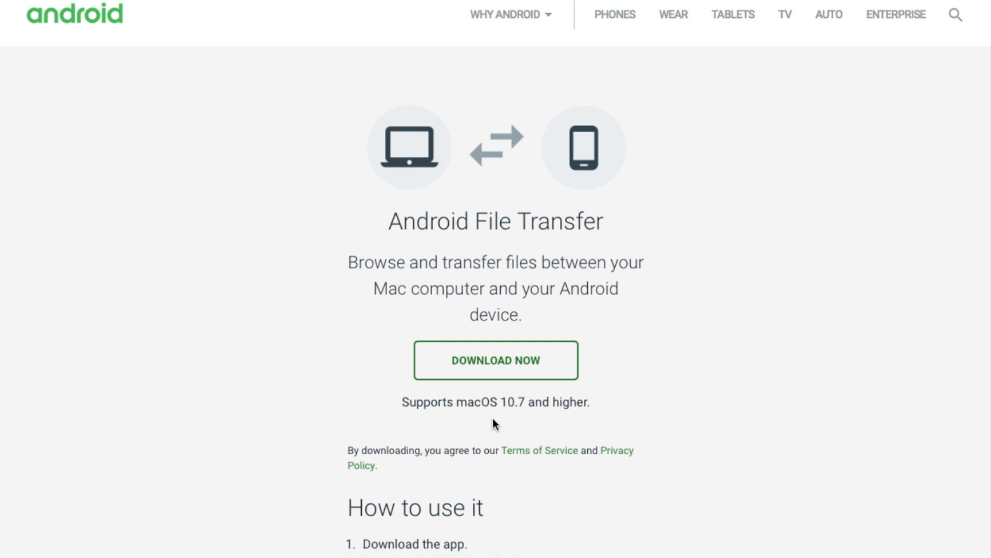
mouse_move(544, 422)
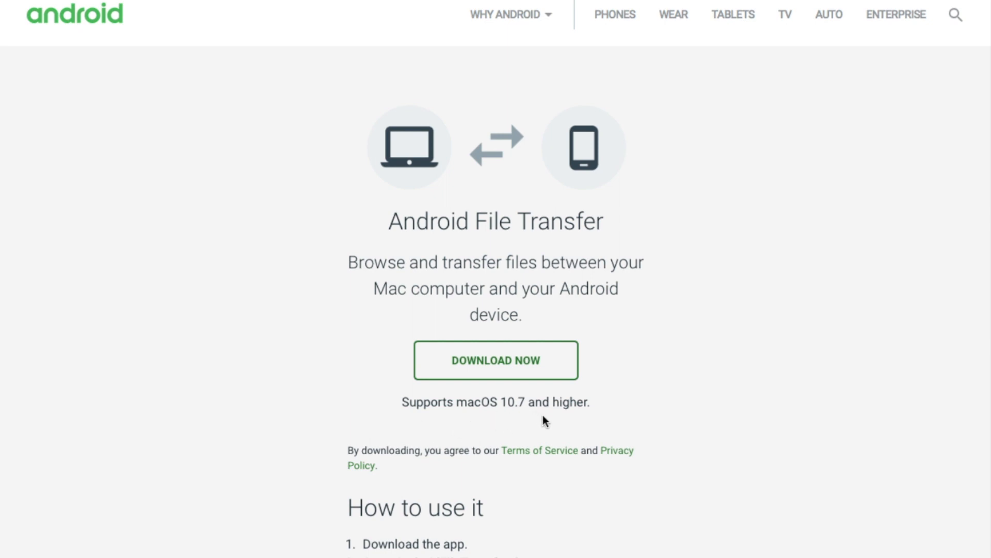
scroll(down, 3)
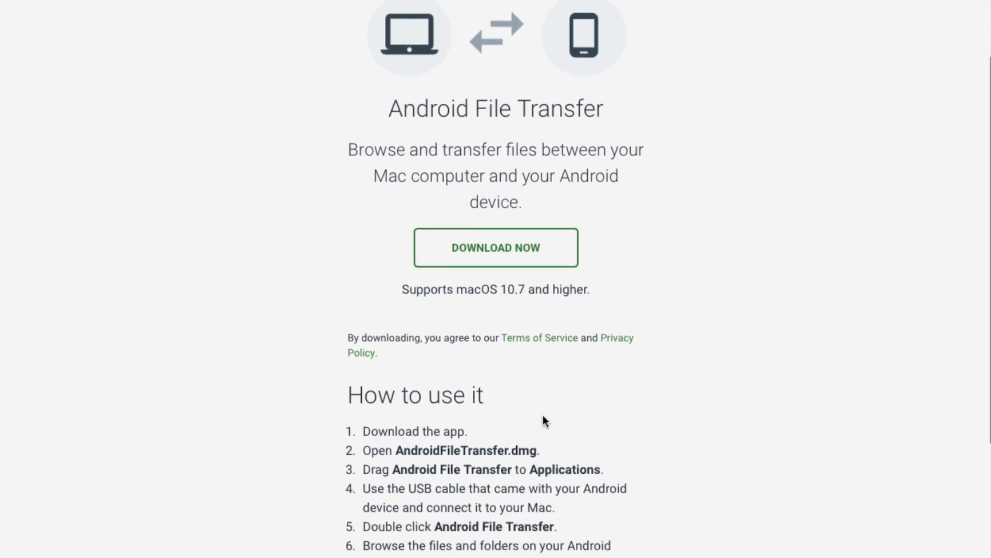
scroll(down, 3)
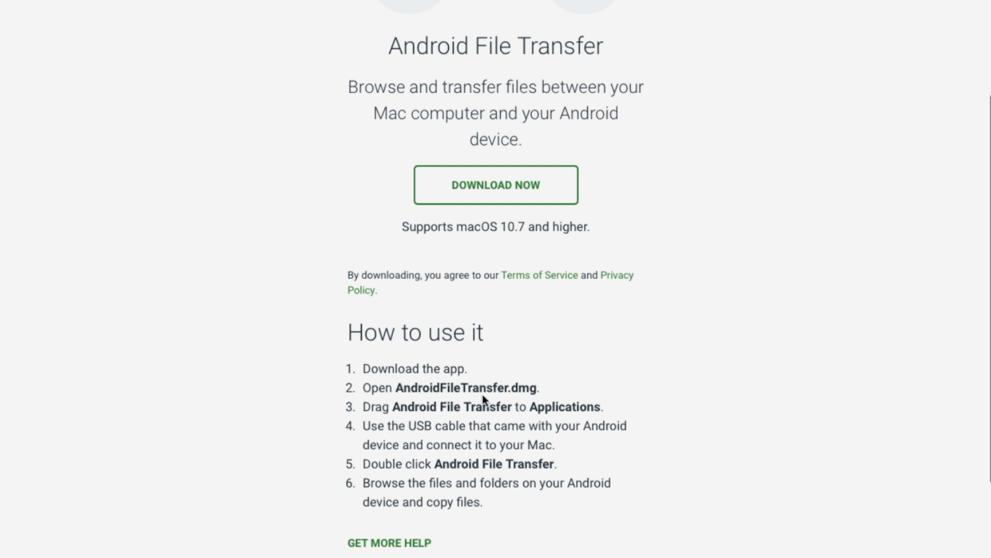
mouse_move(496, 401)
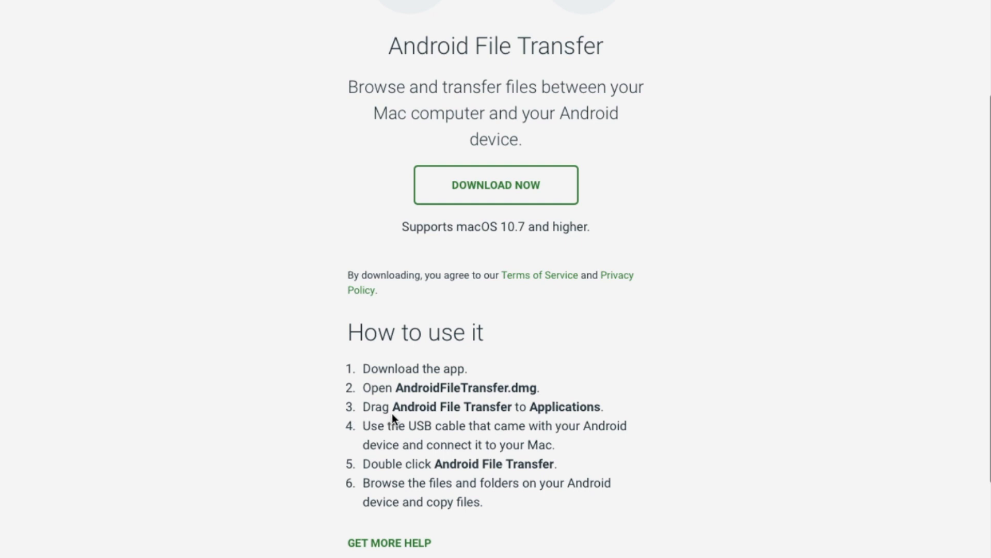
mouse_move(515, 420)
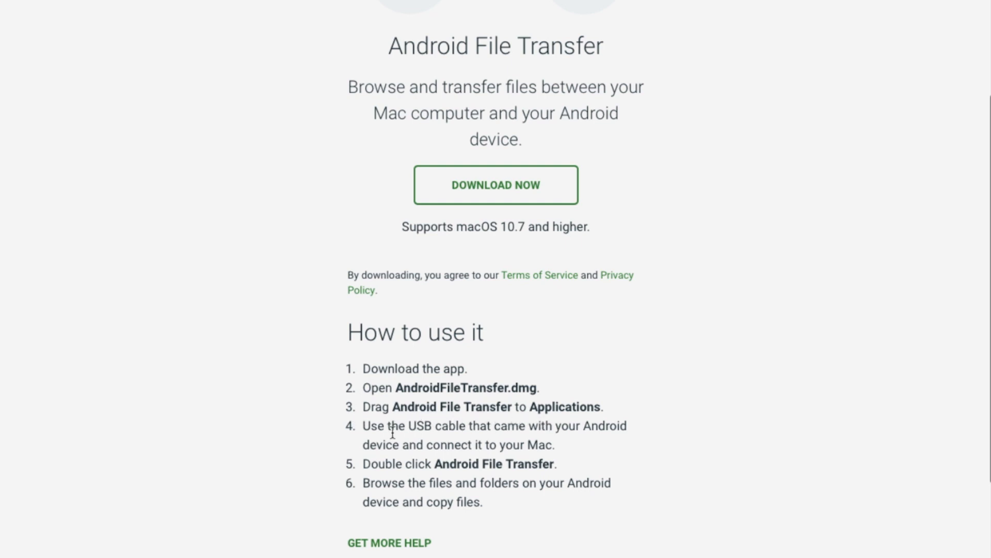
mouse_move(563, 446)
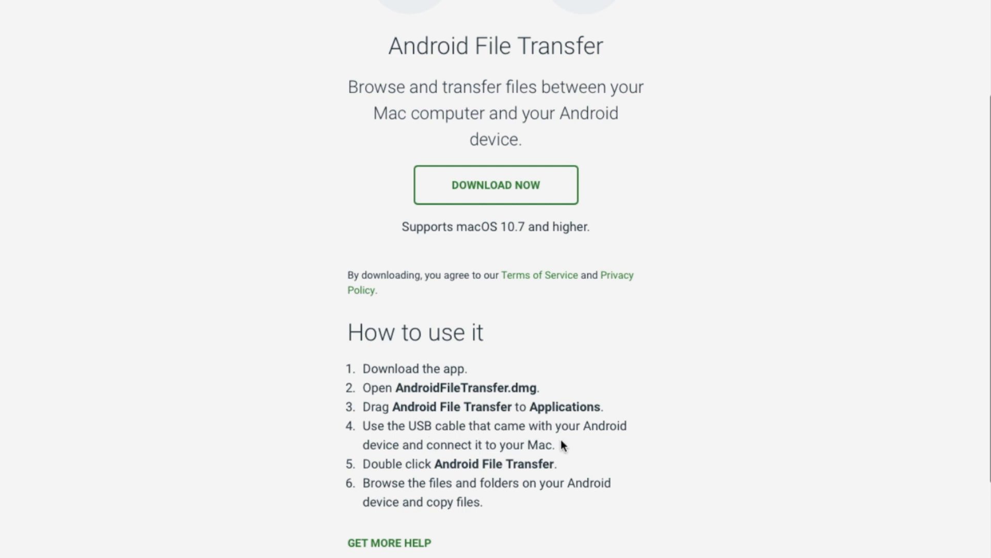
mouse_move(435, 449)
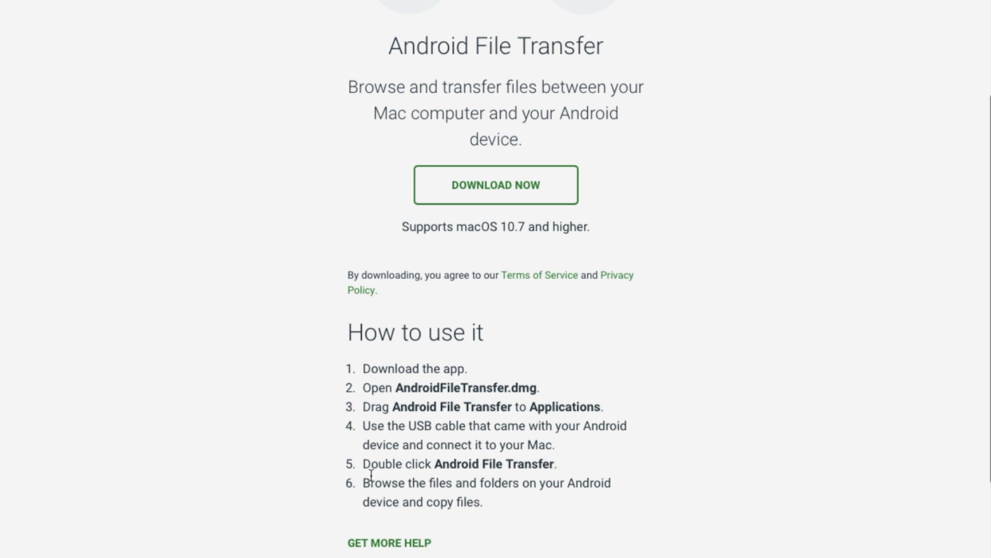
mouse_move(387, 477)
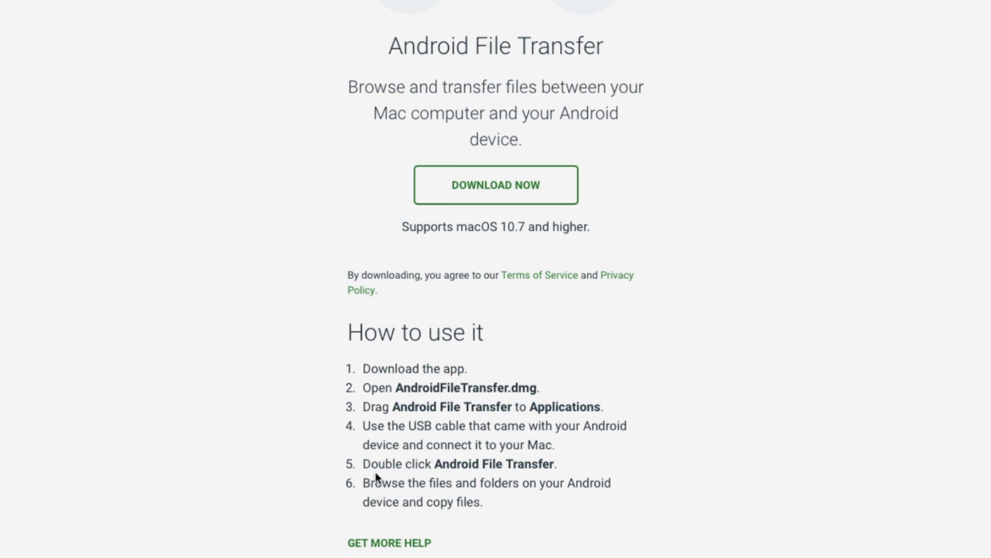
mouse_move(455, 481)
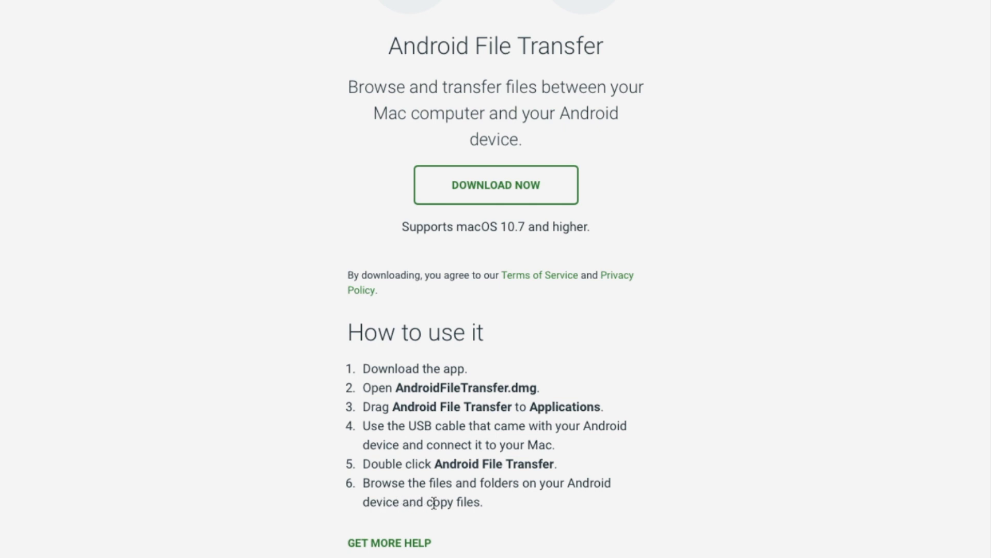
mouse_move(559, 502)
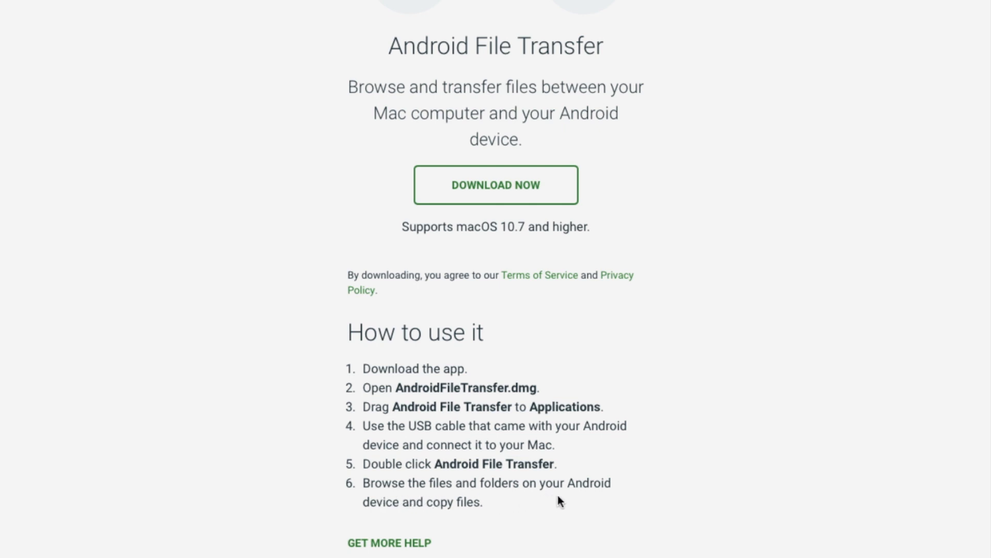
mouse_move(464, 524)
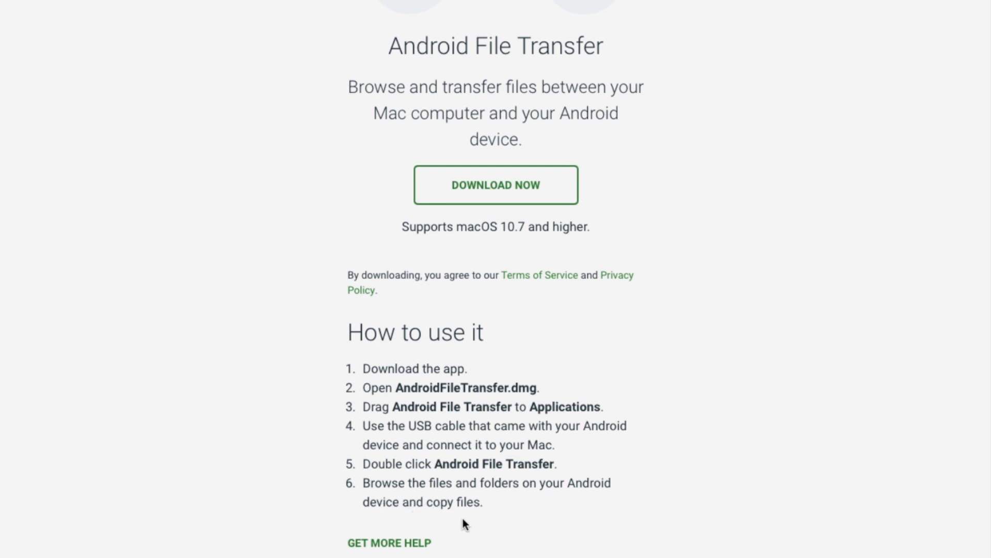
scroll(down, 3)
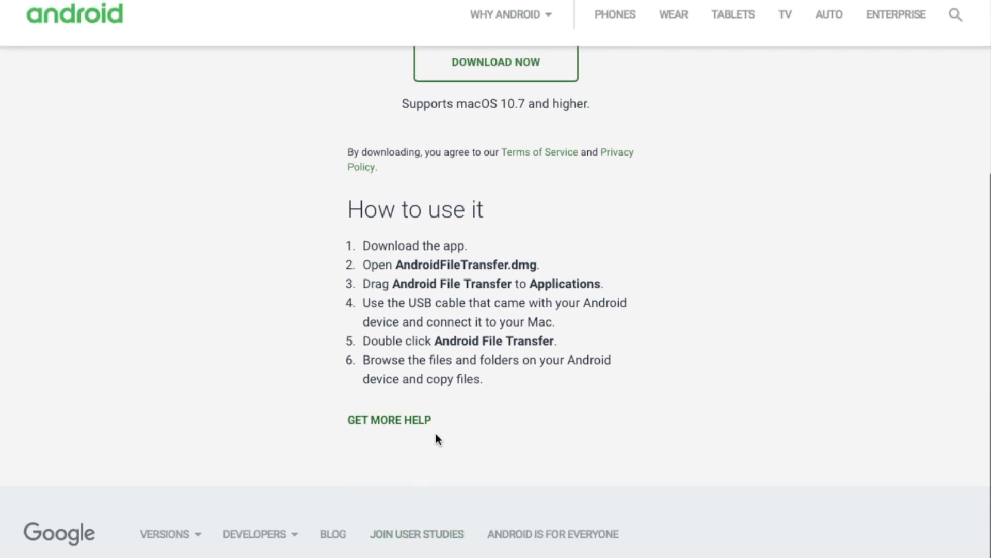
scroll(up, 3)
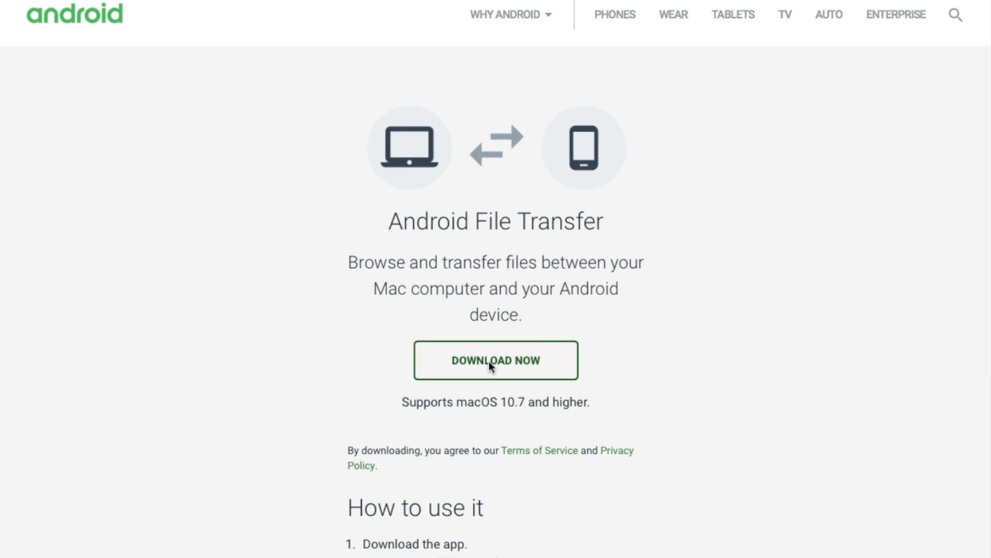
scroll(down, 3)
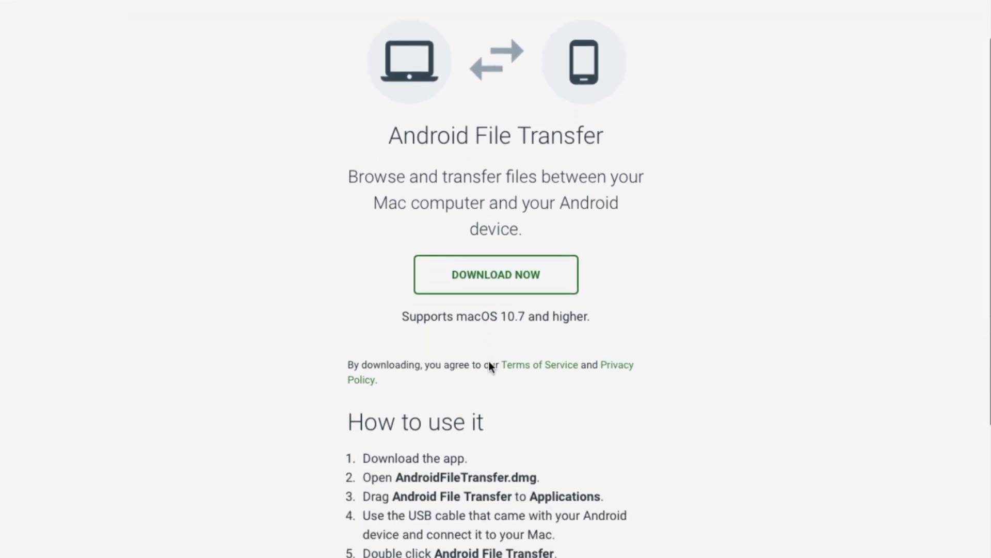
scroll(down, 3)
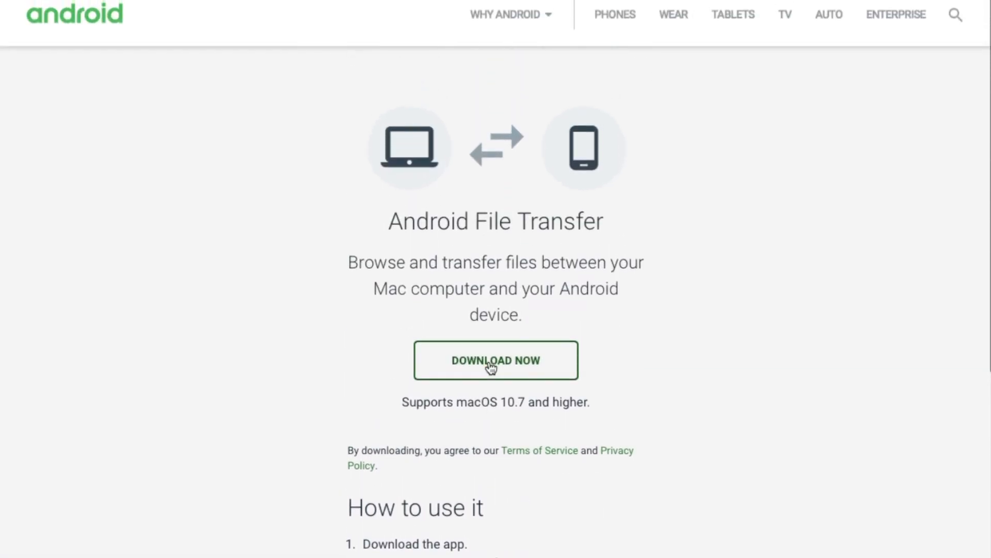
mouse_move(446, 347)
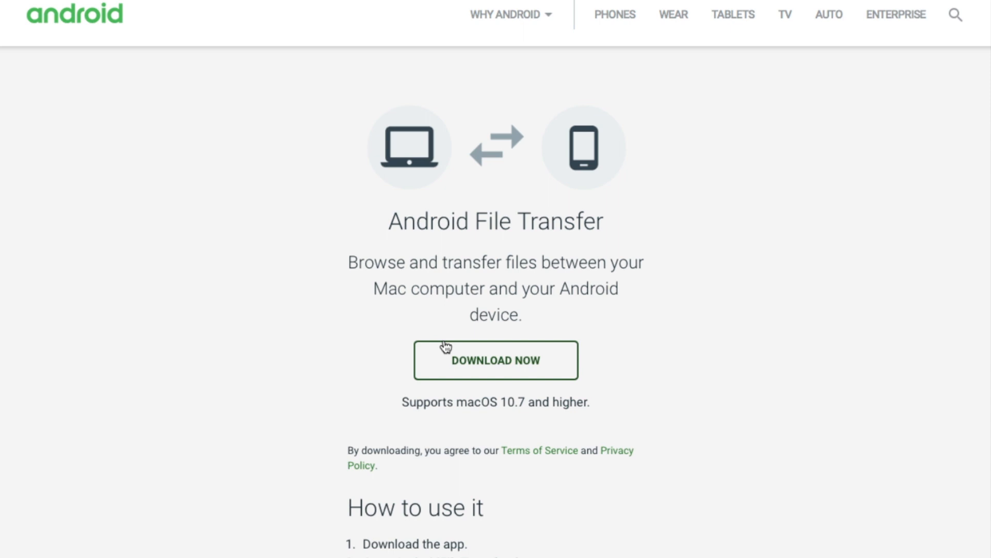
click(496, 360)
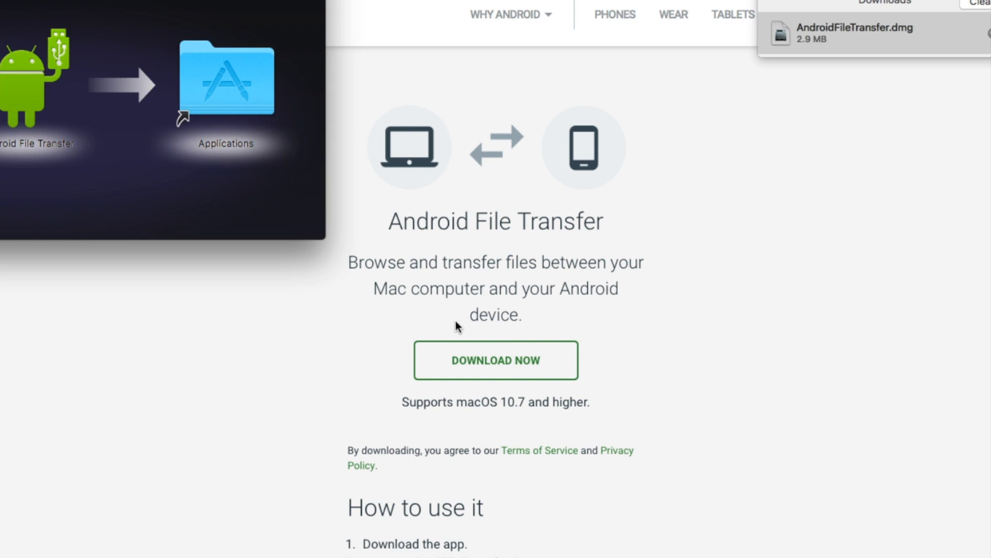
mouse_move(317, 378)
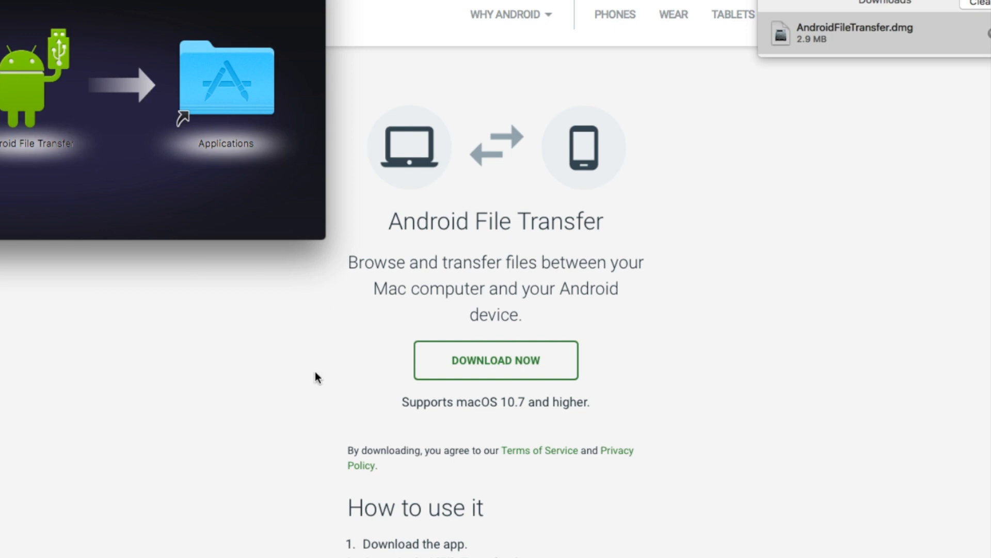
Scroll the AndroidFileTransfer.dmg window showing the app beside Applications.
scroll(down, 3)
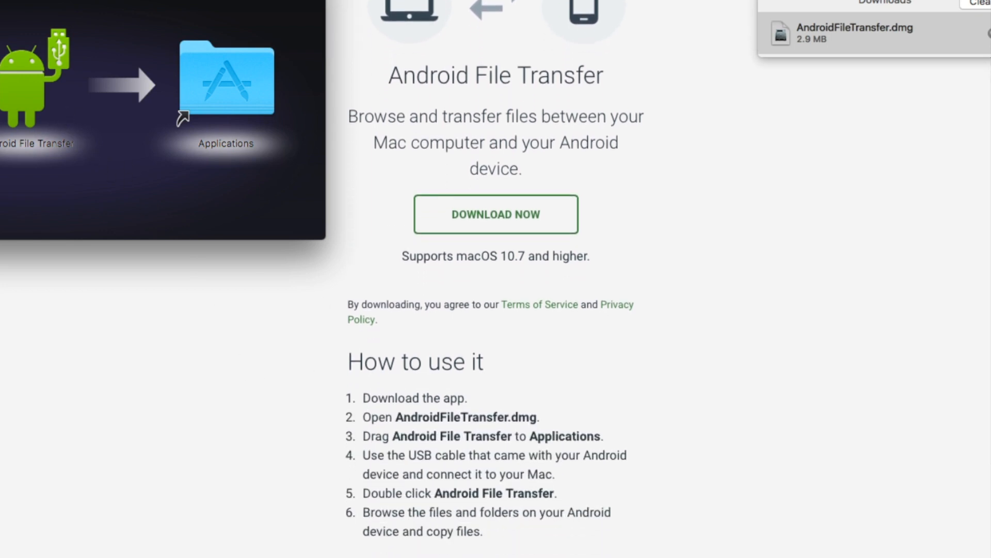
mouse_move(22, 100)
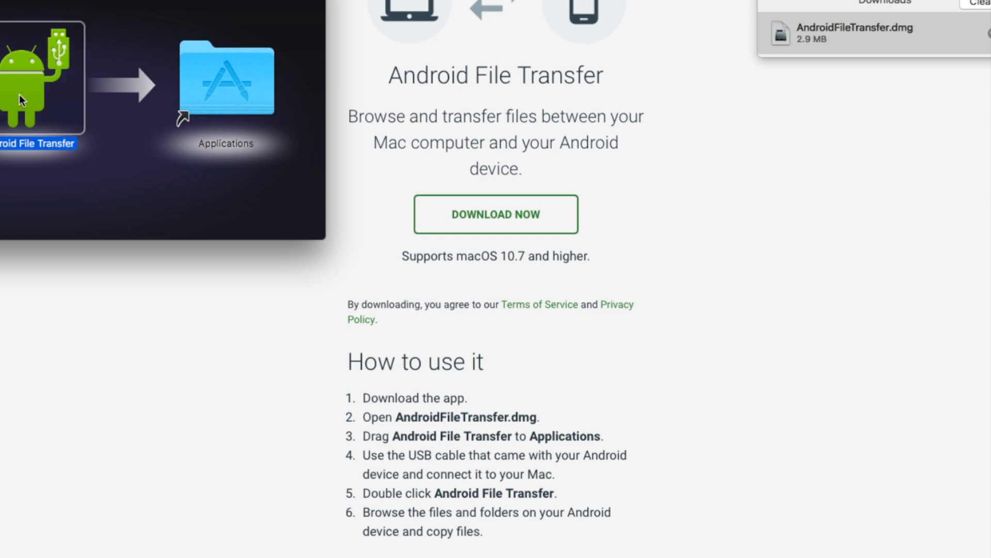
mouse_move(192, 98)
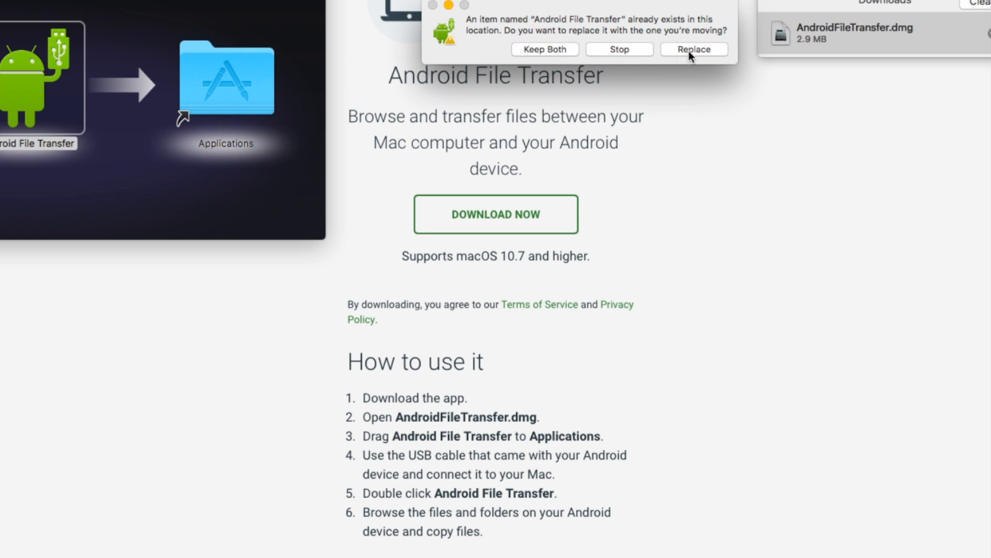
Replace the existing Android File Transfer copy in Applications.
click(694, 49)
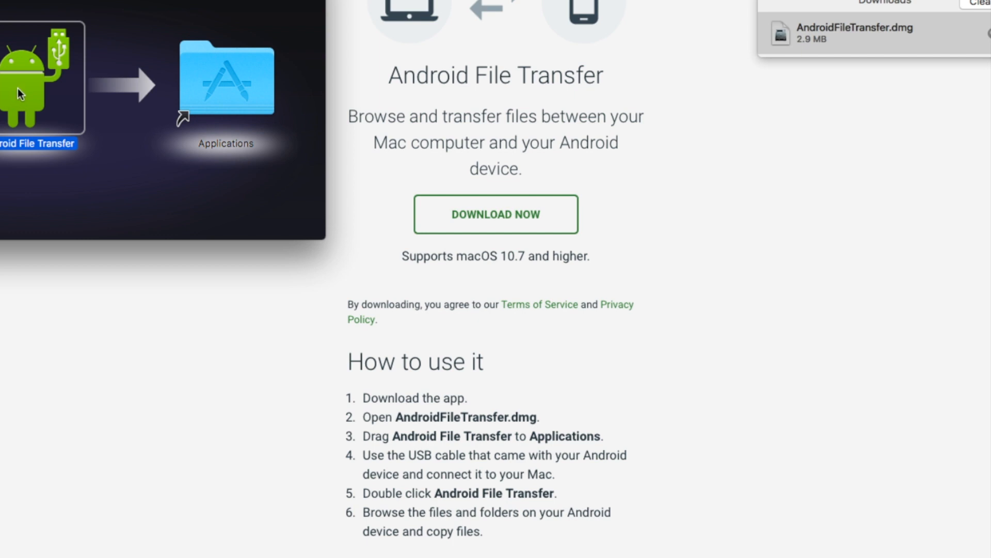
mouse_move(21, 82)
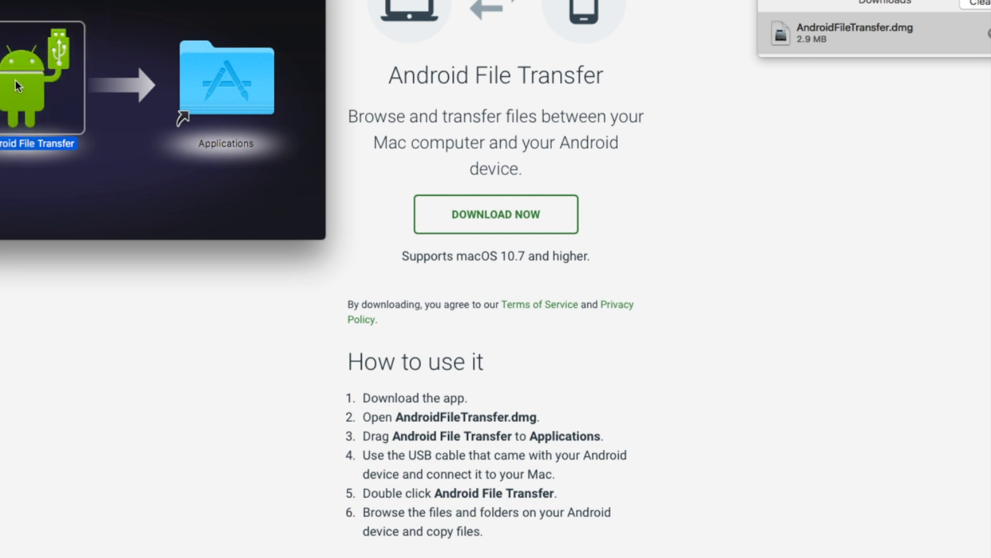
mouse_move(459, 286)
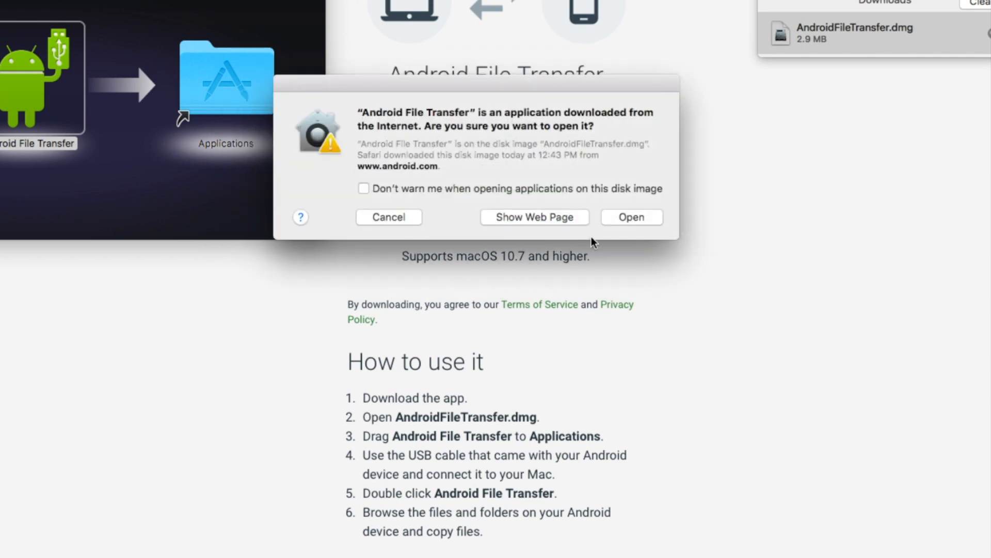
mouse_move(488, 213)
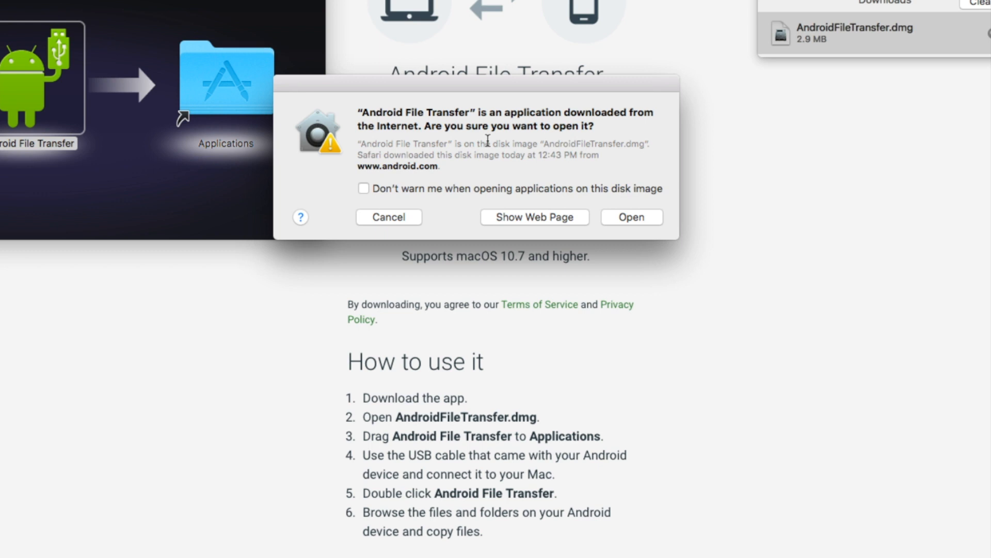
mouse_move(443, 143)
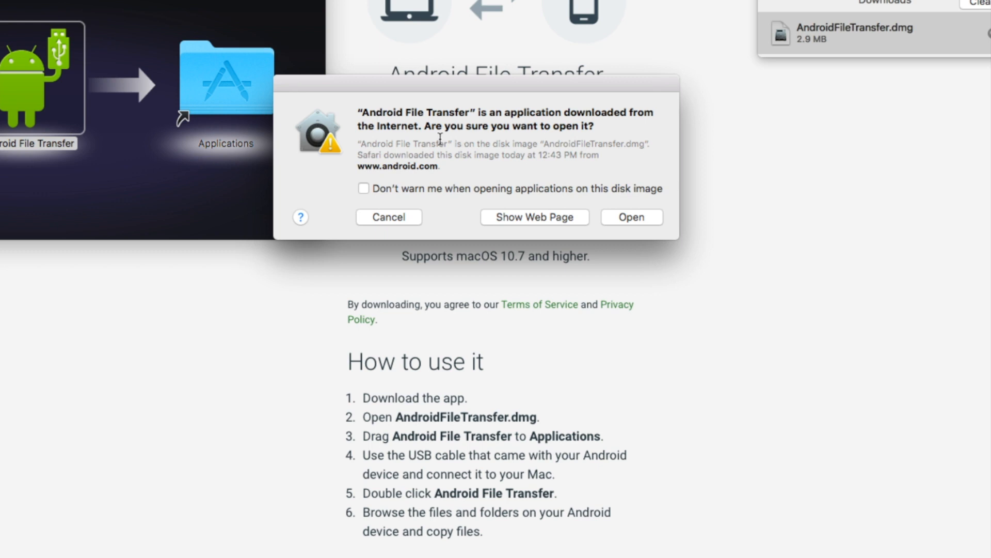
mouse_move(404, 193)
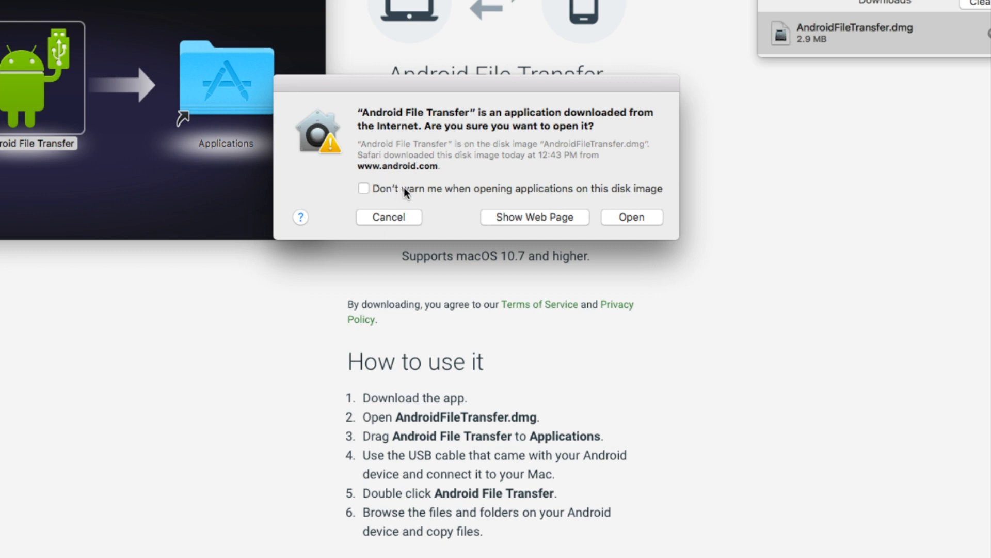
mouse_move(434, 203)
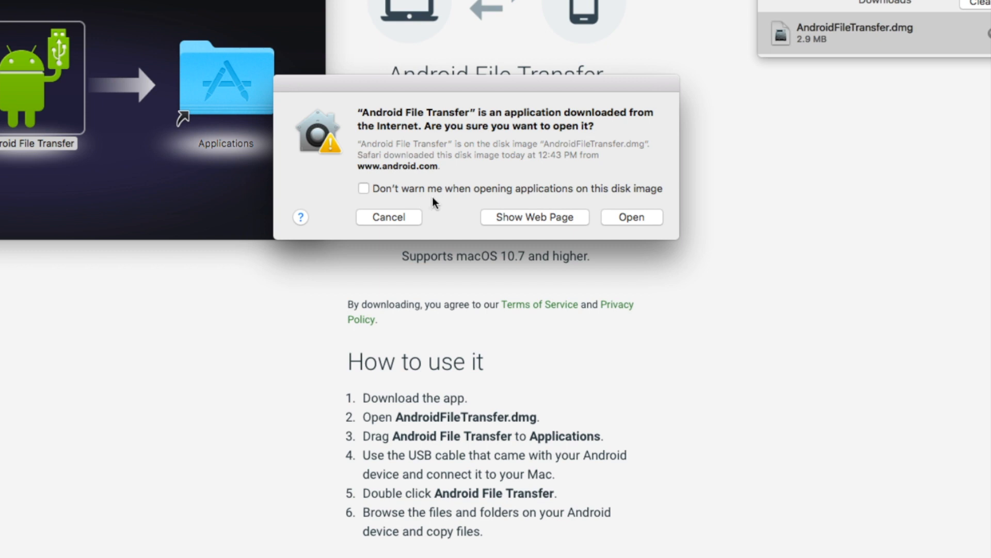
mouse_move(380, 196)
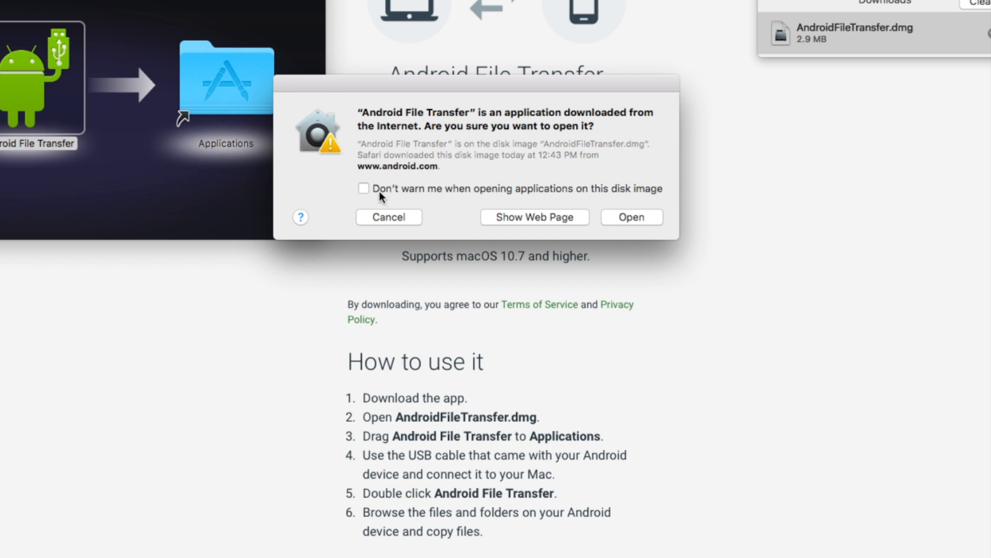
mouse_move(426, 193)
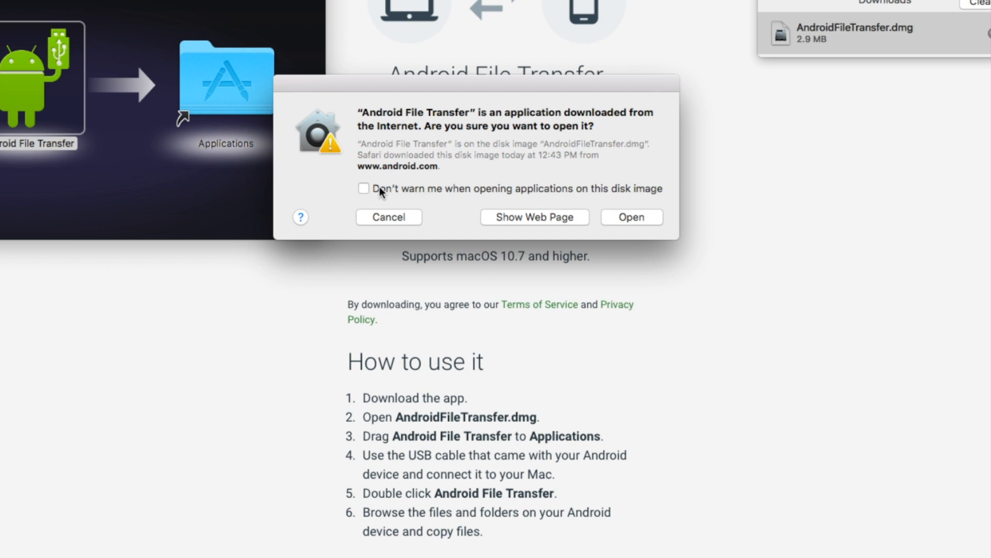
mouse_move(421, 193)
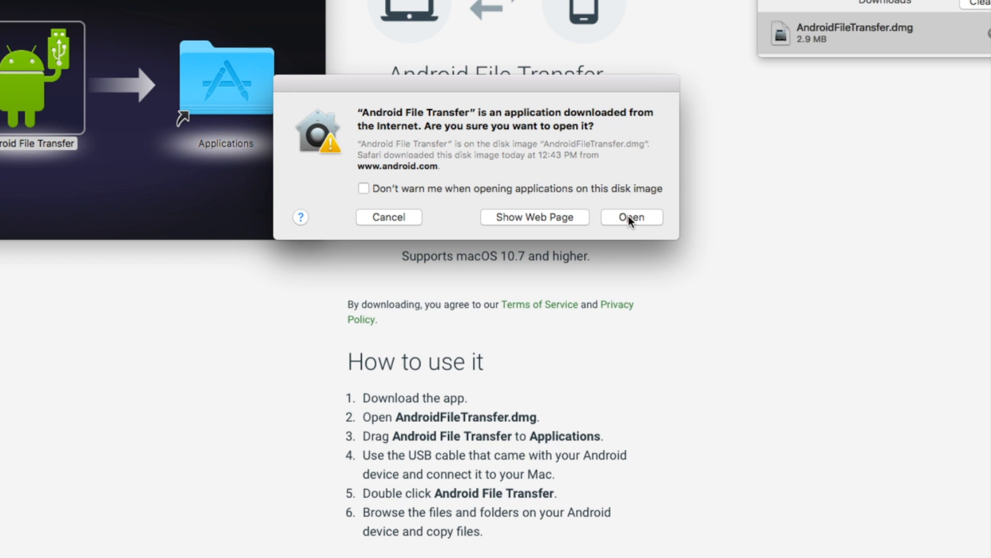
Accept the security prompt to open the downloaded Android File Transfer app.
click(631, 217)
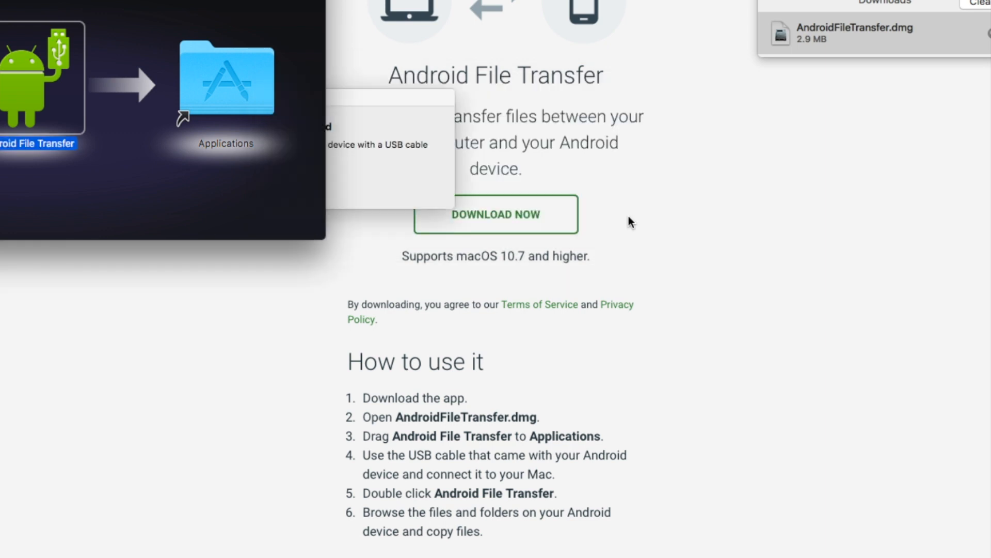
mouse_move(416, 190)
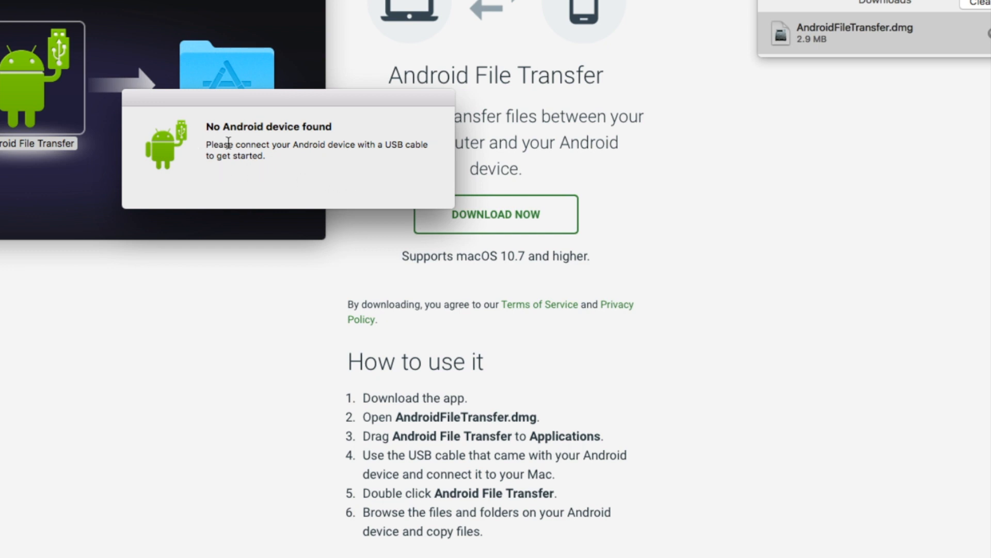
mouse_move(275, 218)
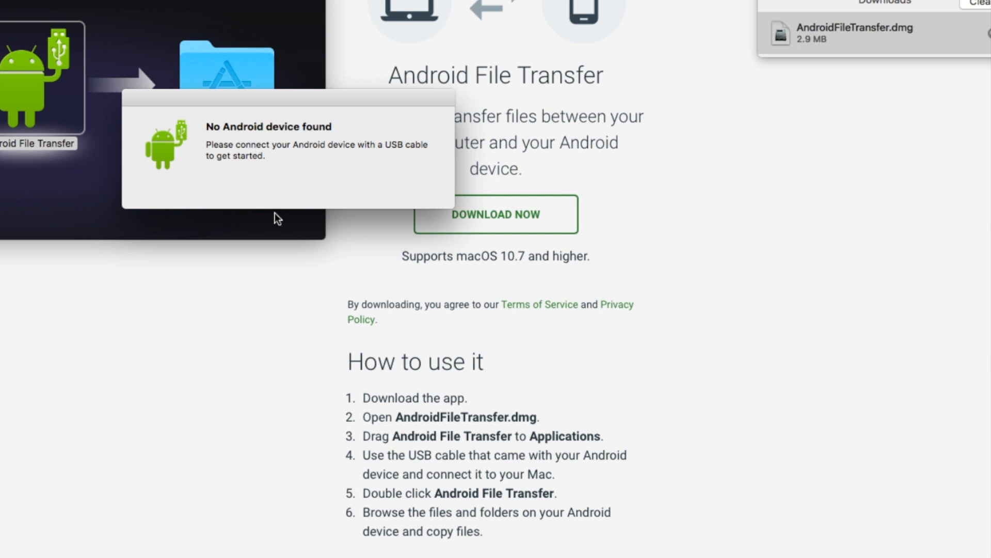
mouse_move(293, 311)
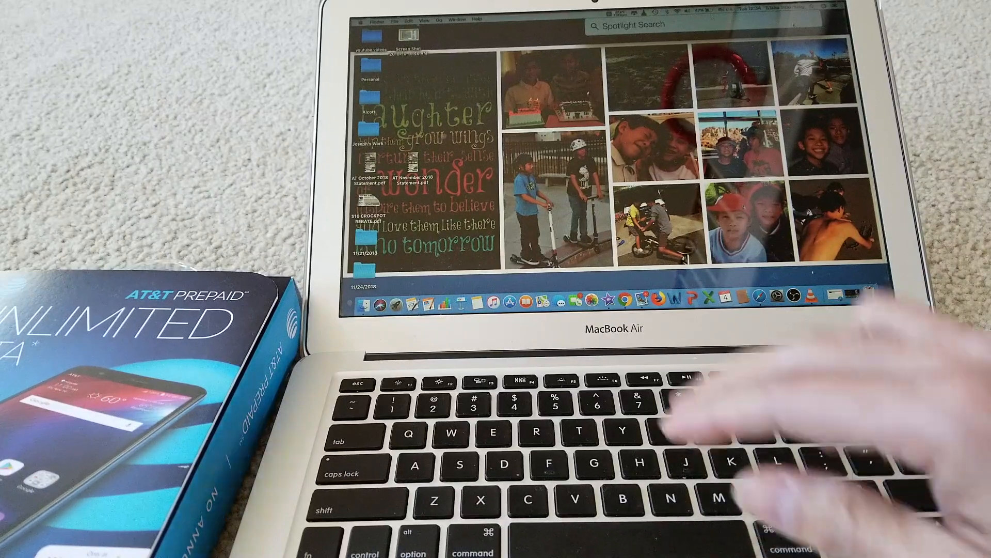
text(android File Transfer)
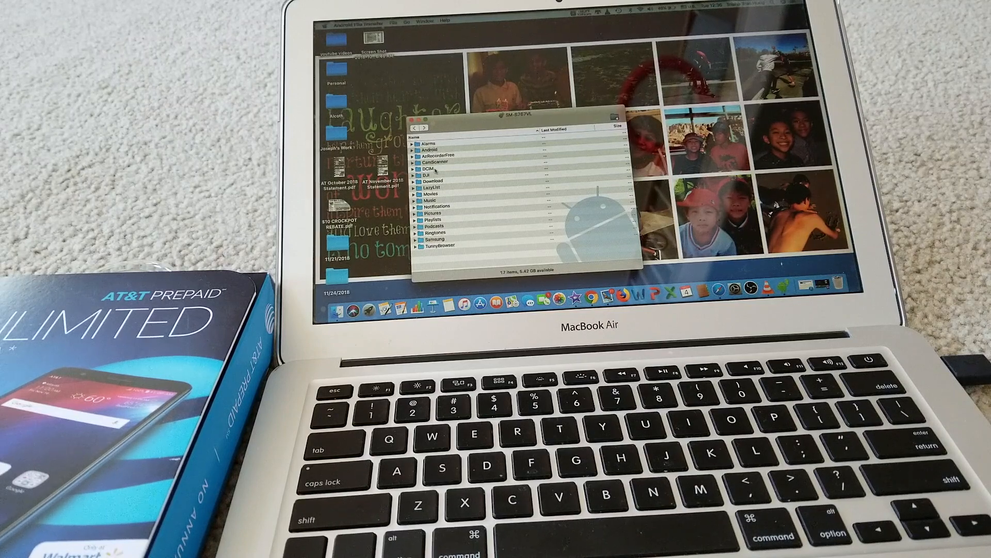
Open DCIM on the phone, then go back a folder.
double_click(427, 169)
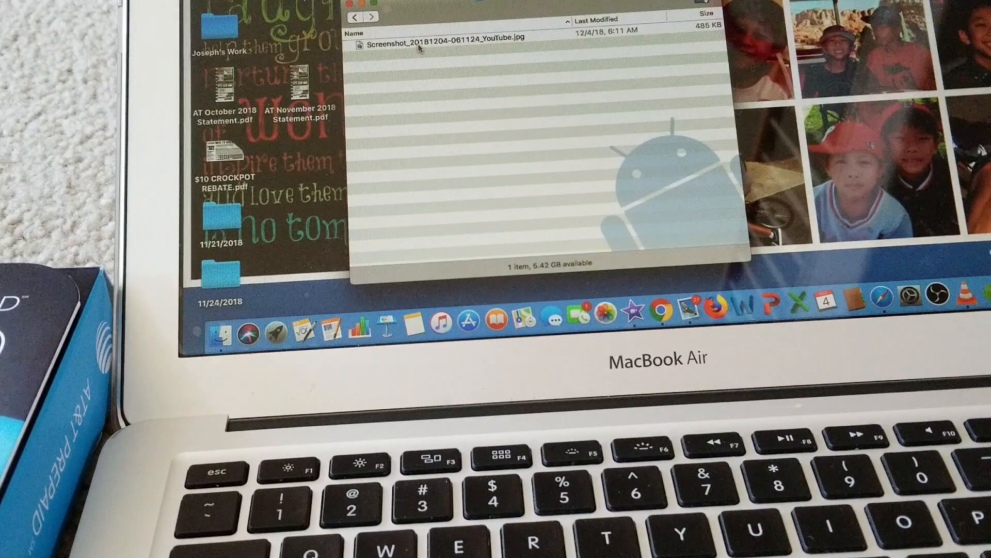
click(422, 41)
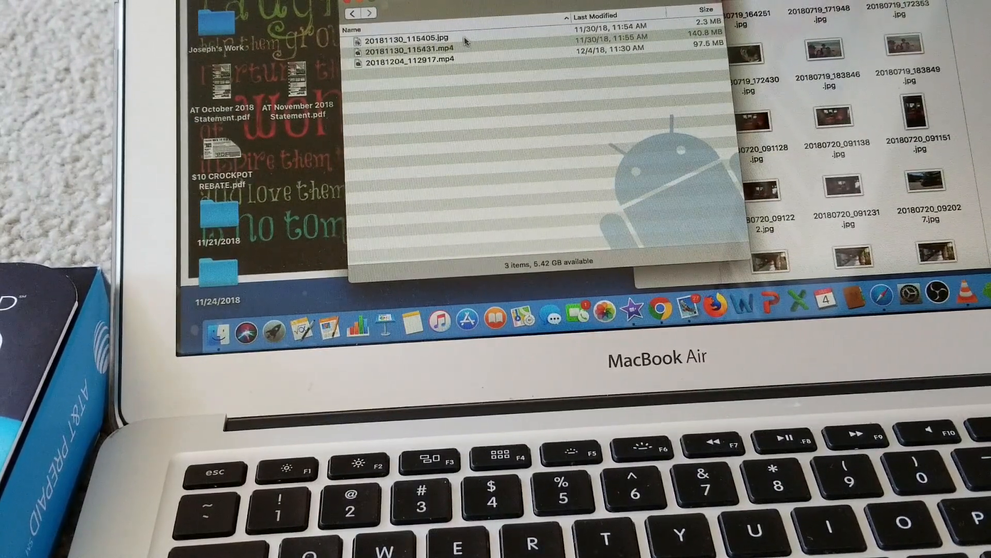
Copy the JPG and MP4 files to the Mac folder, then select 20181130_115431.mp4.
click(413, 41)
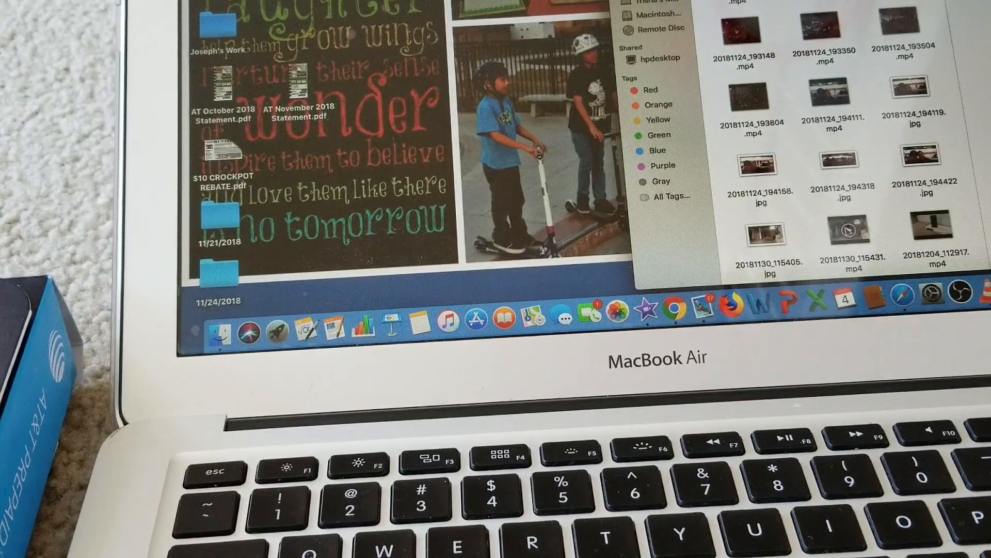
click(846, 231)
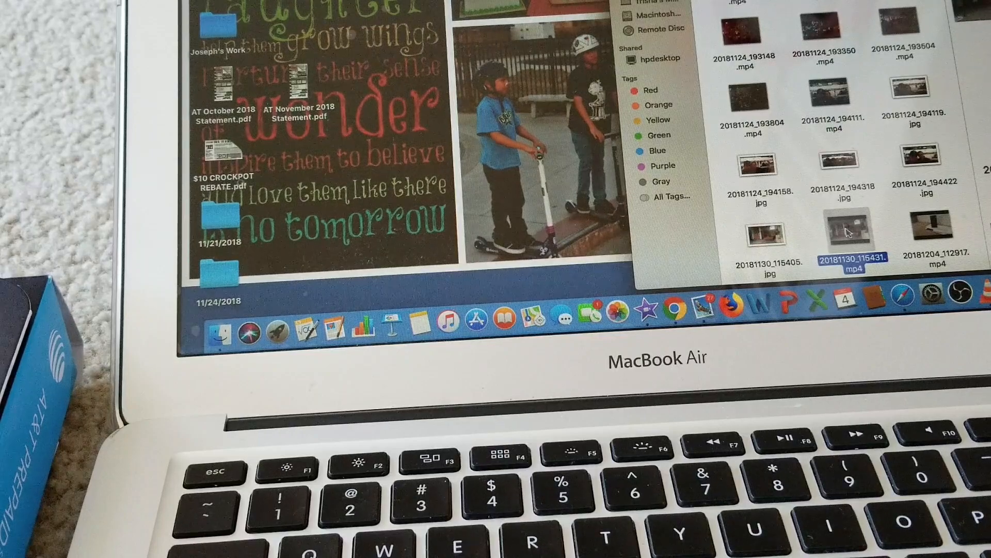